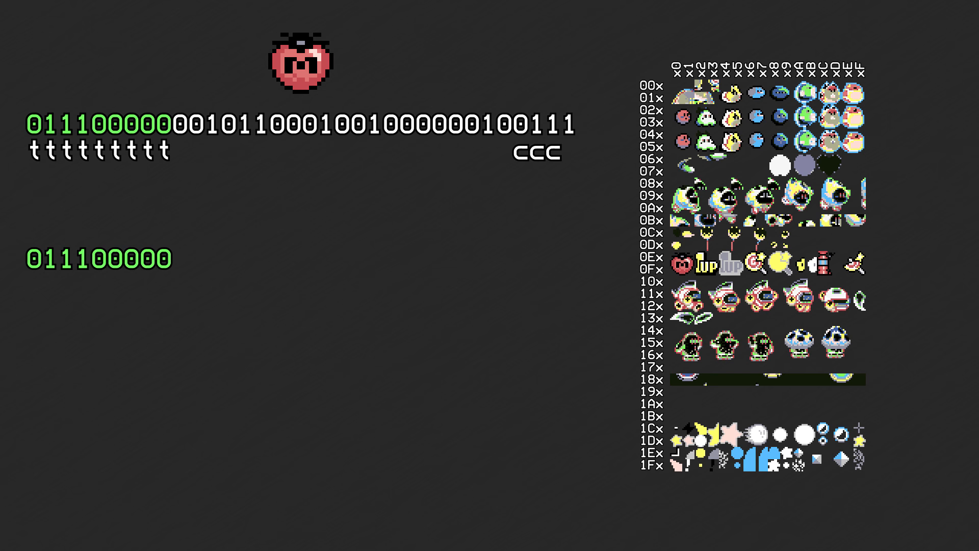
{"action": "left_click", "coordinate": [678, 264]}
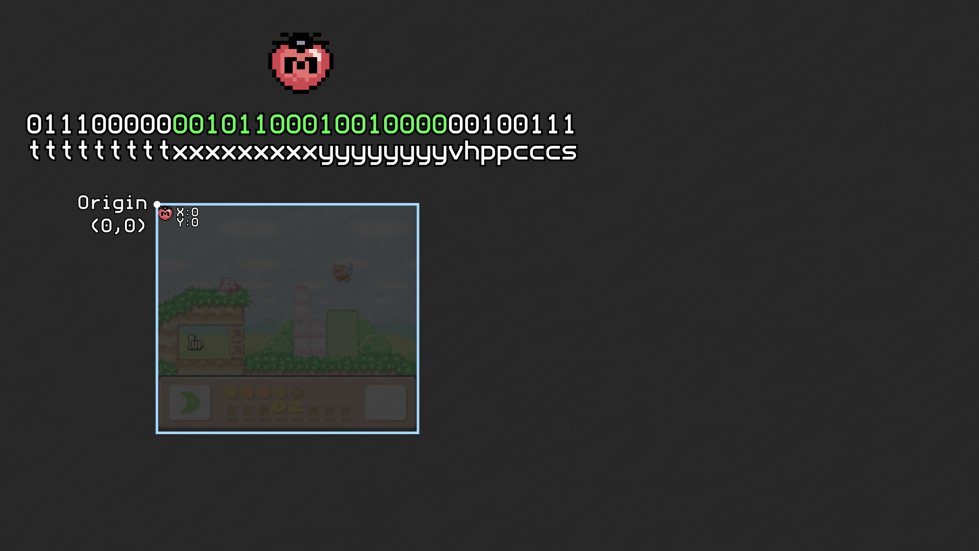
{"action": "mouse_move", "coordinate": [275, 358]}
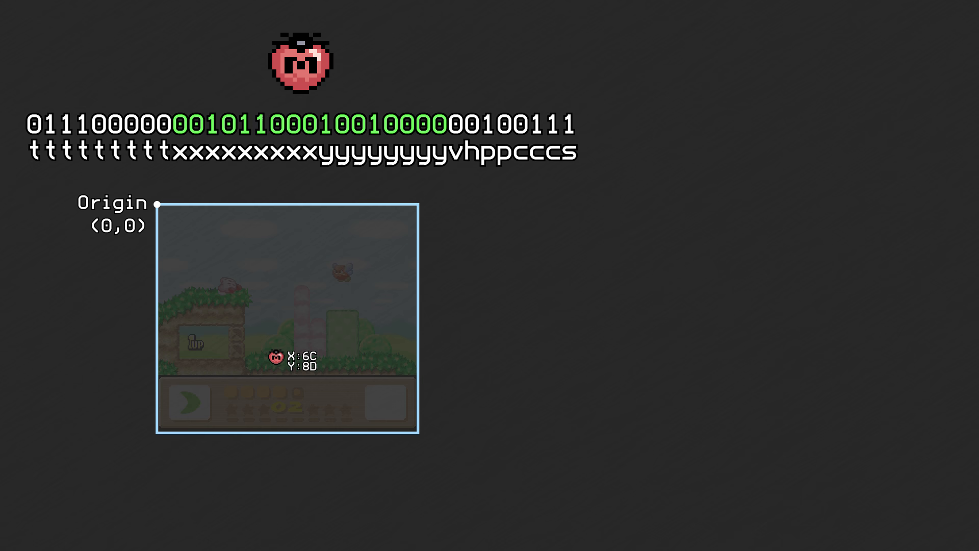